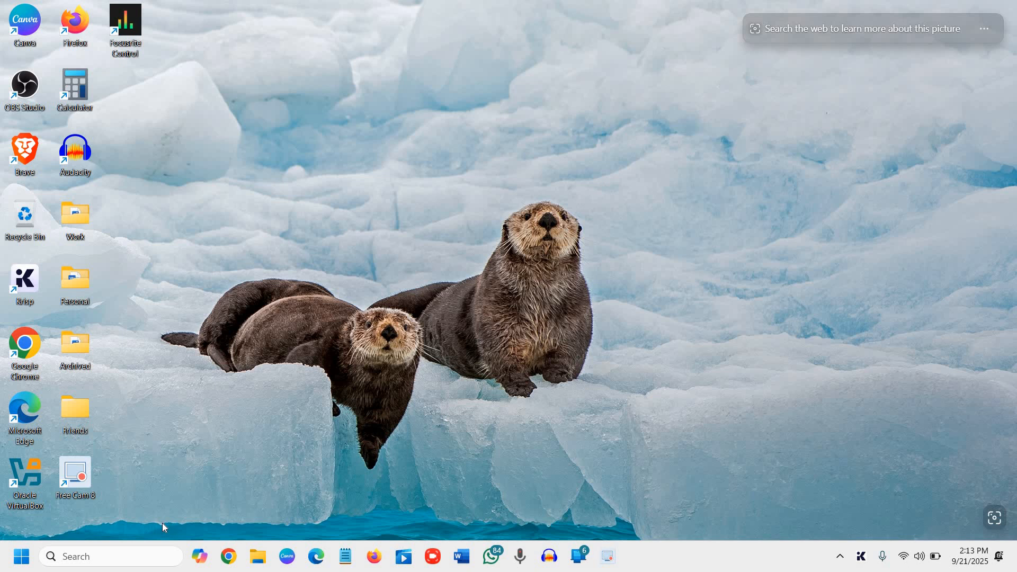
{"action": "mouse_move", "coordinate": [79, 549]}
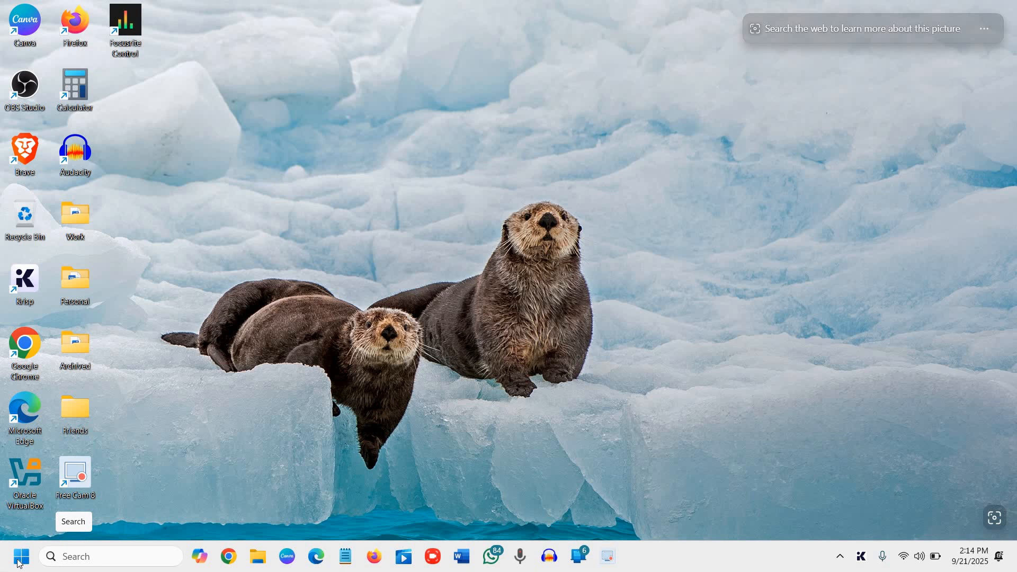
Bring up the Run dialog from the Start menu and enter services.msc
{"action": "right_click", "coordinate": [21, 556]}
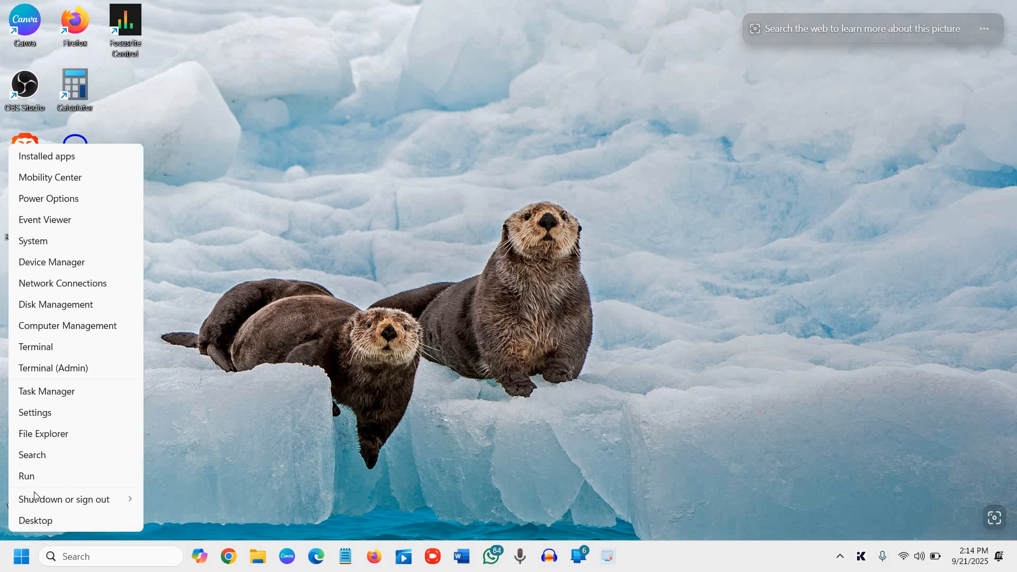
{"action": "left_click", "coordinate": [27, 476]}
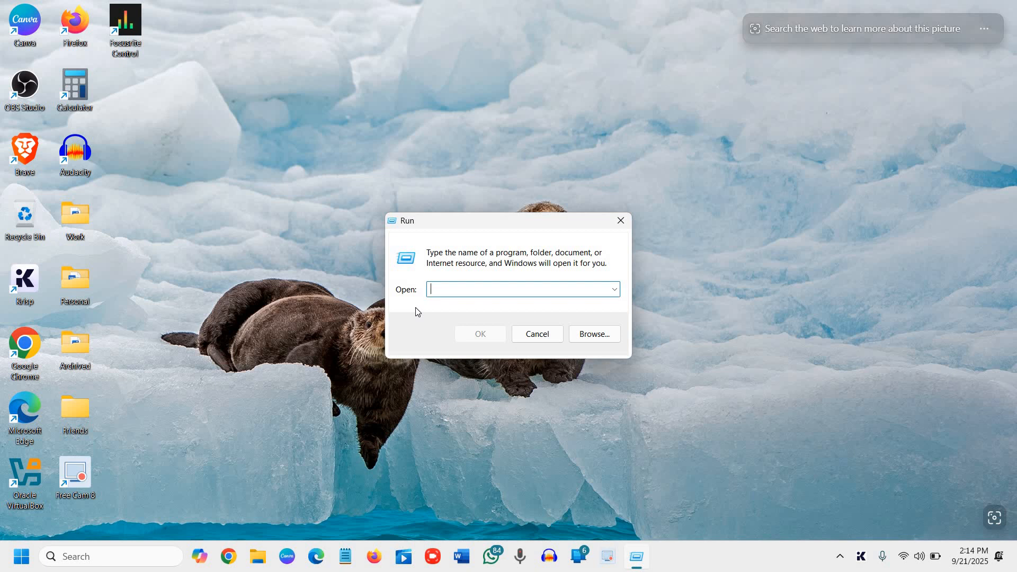
{"action": "type", "text": "ser"}
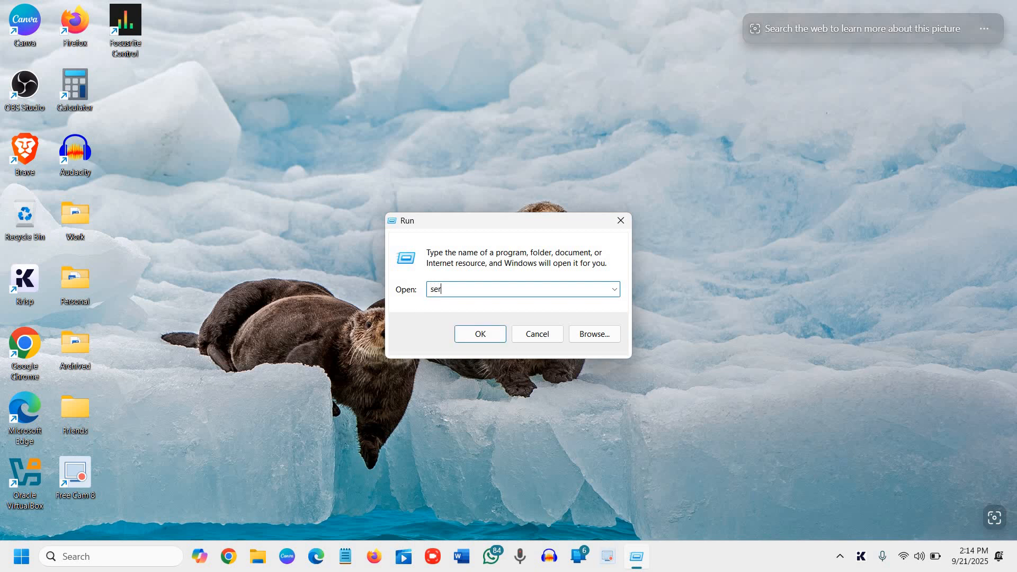
{"action": "type", "text": "vices"}
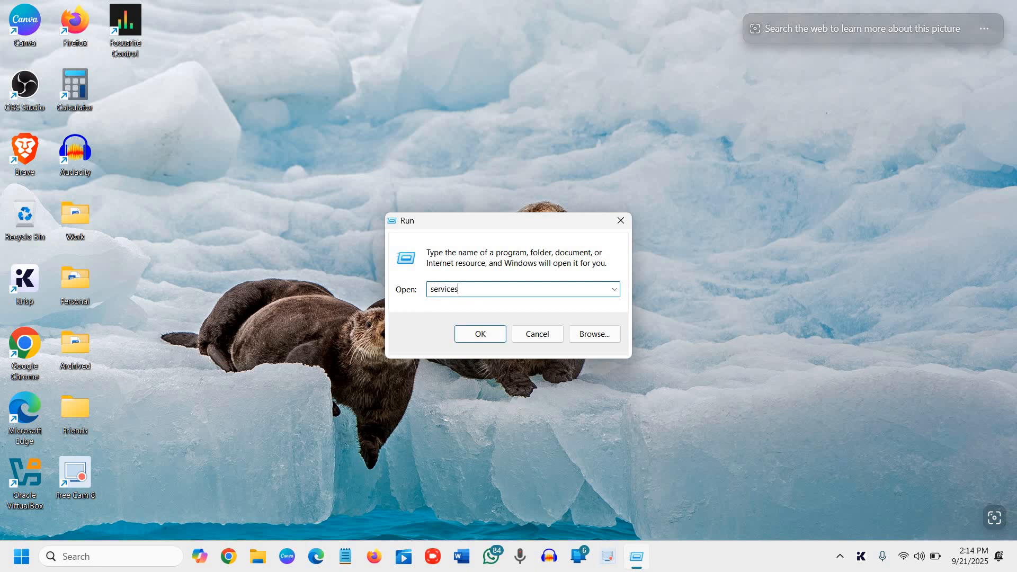
{"action": "type", "text": ".msc"}
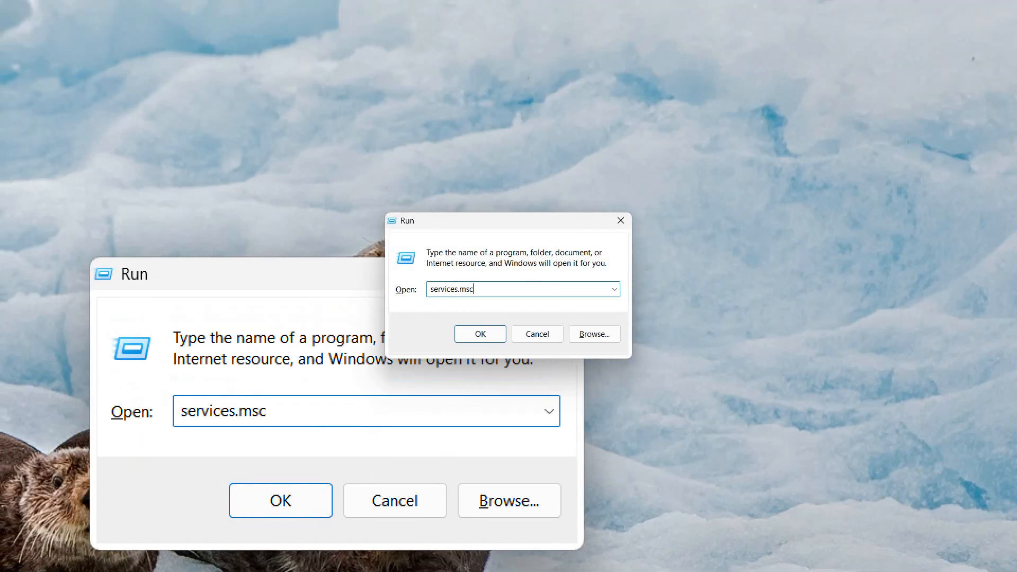
{"action": "mouse_move", "coordinate": [680, 173]}
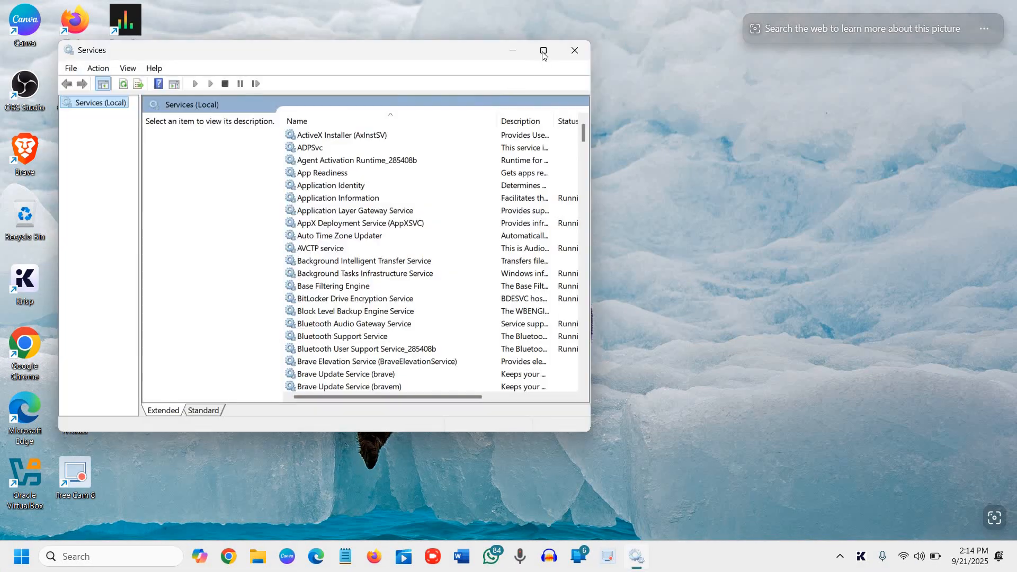
Maximize Services, locate Print Spooler in the list and stop it
{"action": "left_click", "coordinate": [543, 49]}
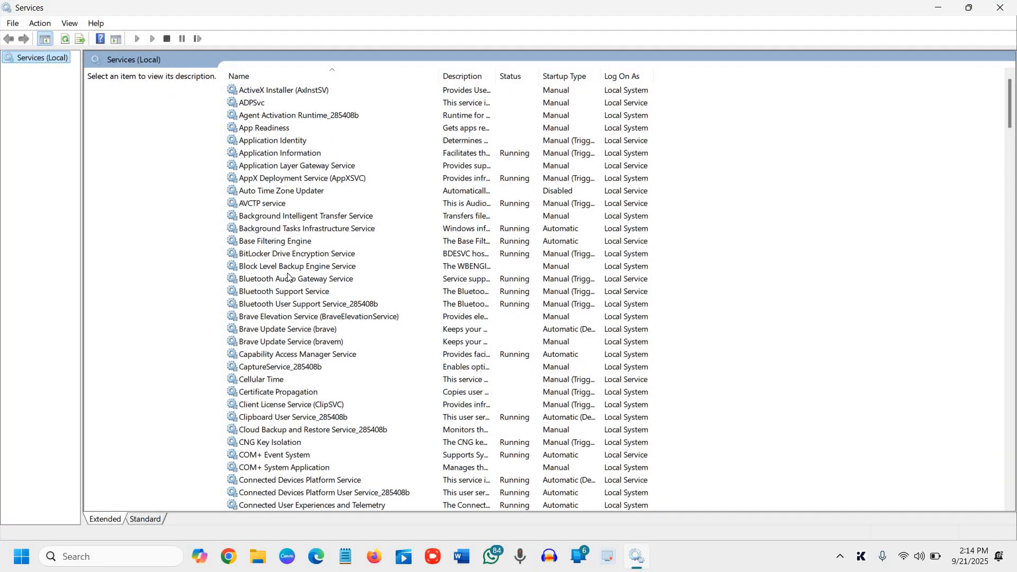
{"action": "left_click", "coordinate": [295, 279]}
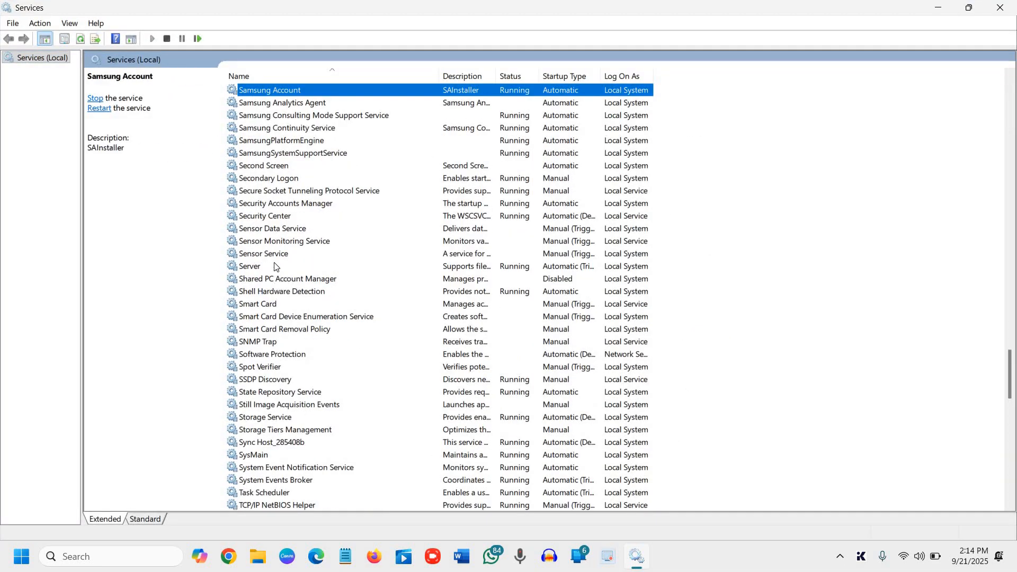
{"action": "mouse_move", "coordinate": [264, 422]}
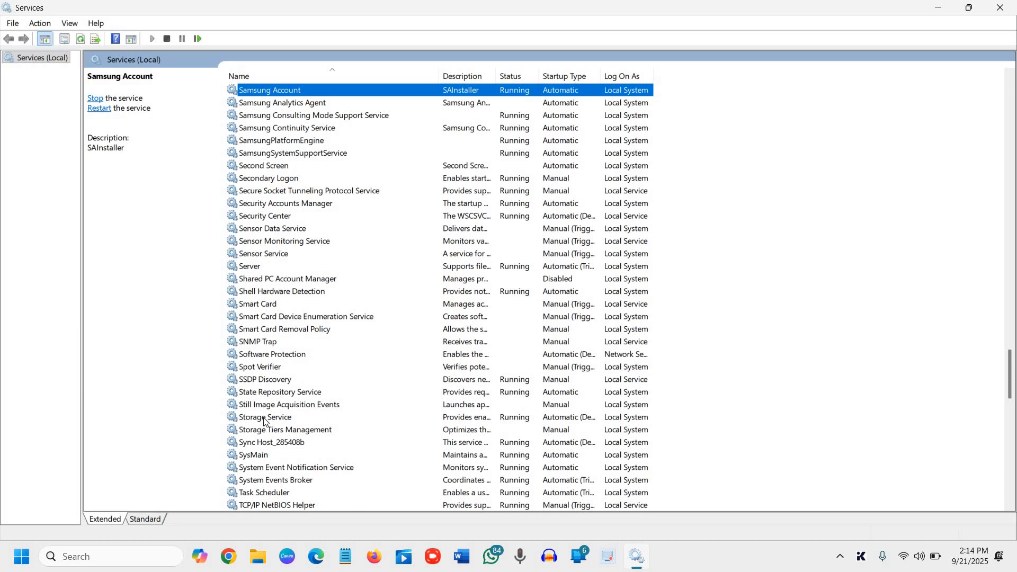
{"action": "mouse_move", "coordinate": [262, 359]}
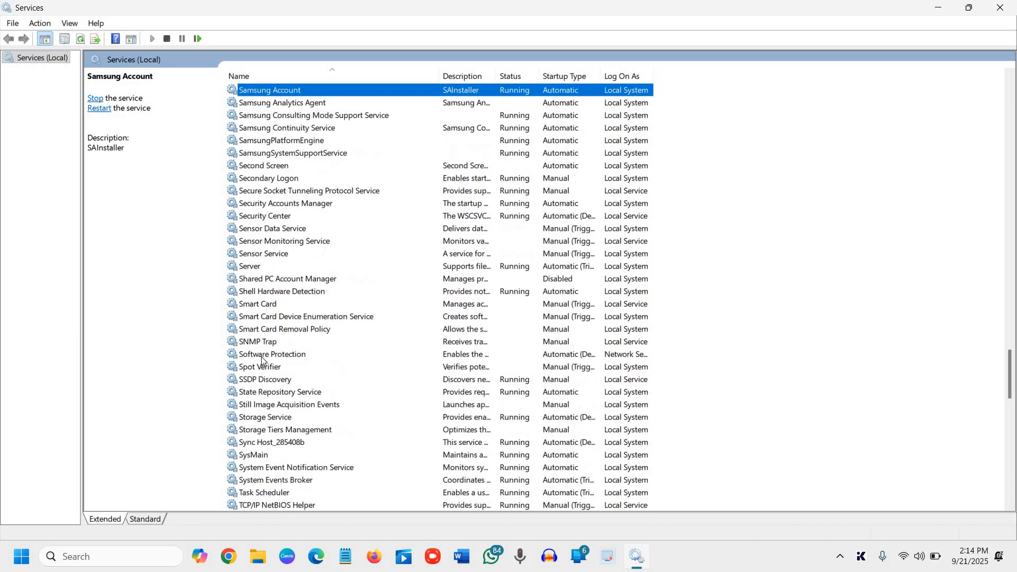
{"action": "left_click", "coordinate": [261, 367]}
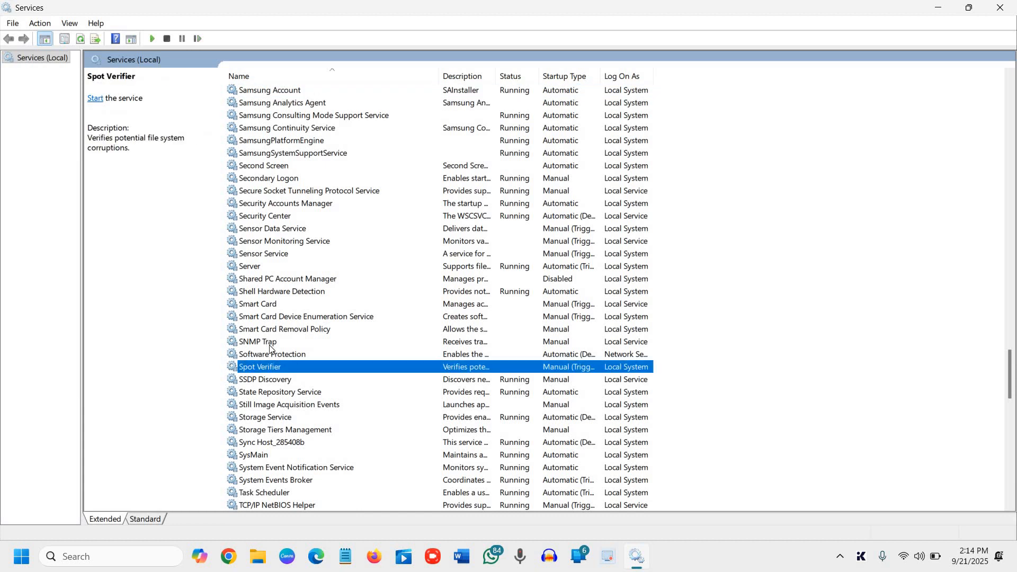
{"action": "mouse_move", "coordinate": [258, 363]}
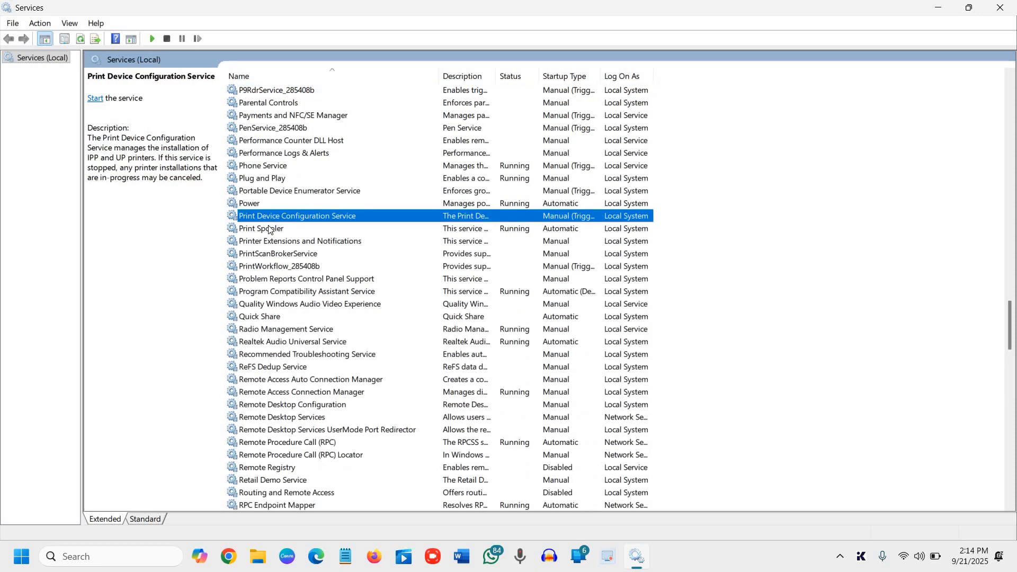
{"action": "left_click", "coordinate": [261, 228]}
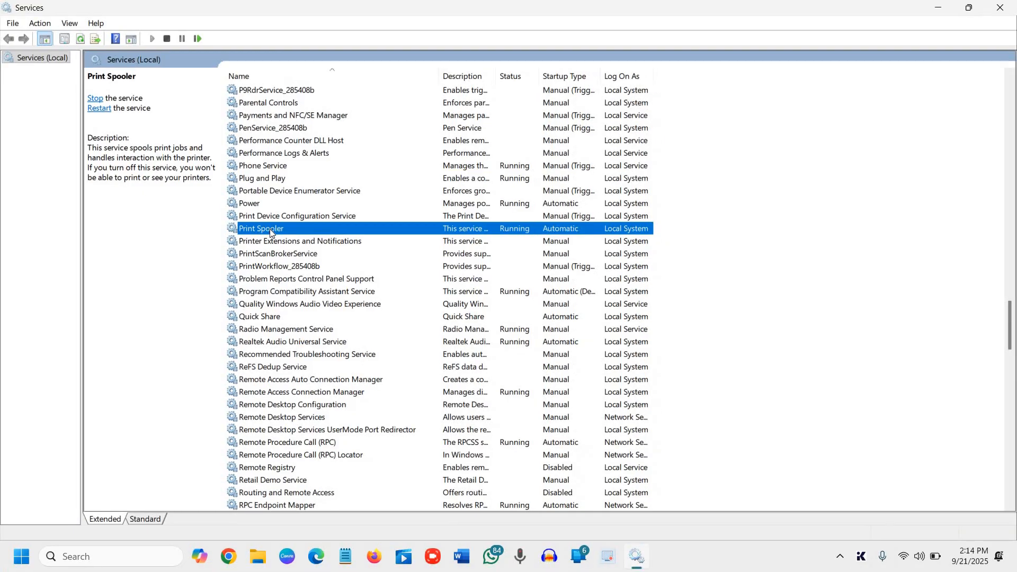
{"action": "right_click", "coordinate": [261, 229]}
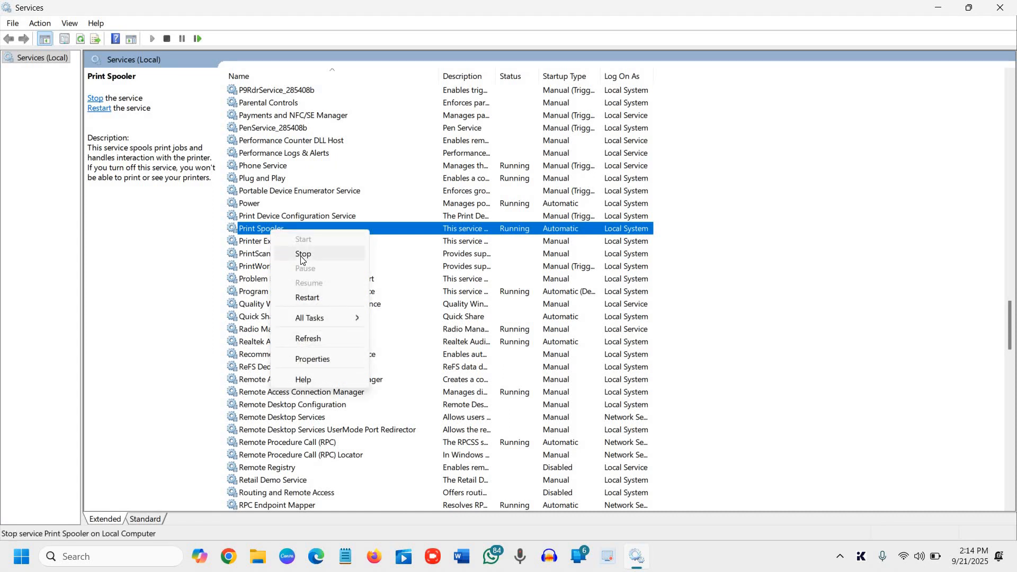
{"action": "left_click", "coordinate": [302, 253]}
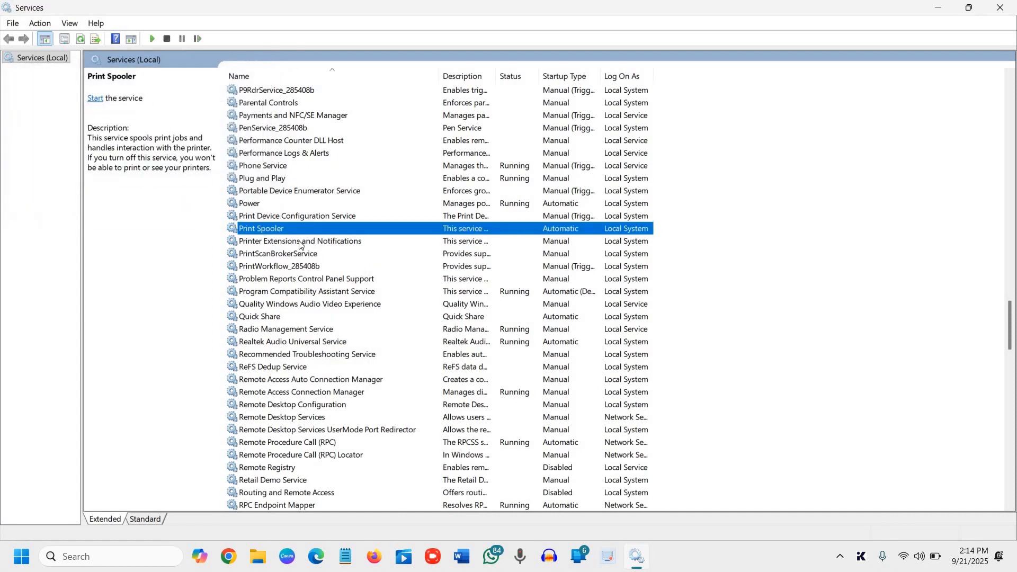
{"action": "mouse_move", "coordinate": [73, 548]}
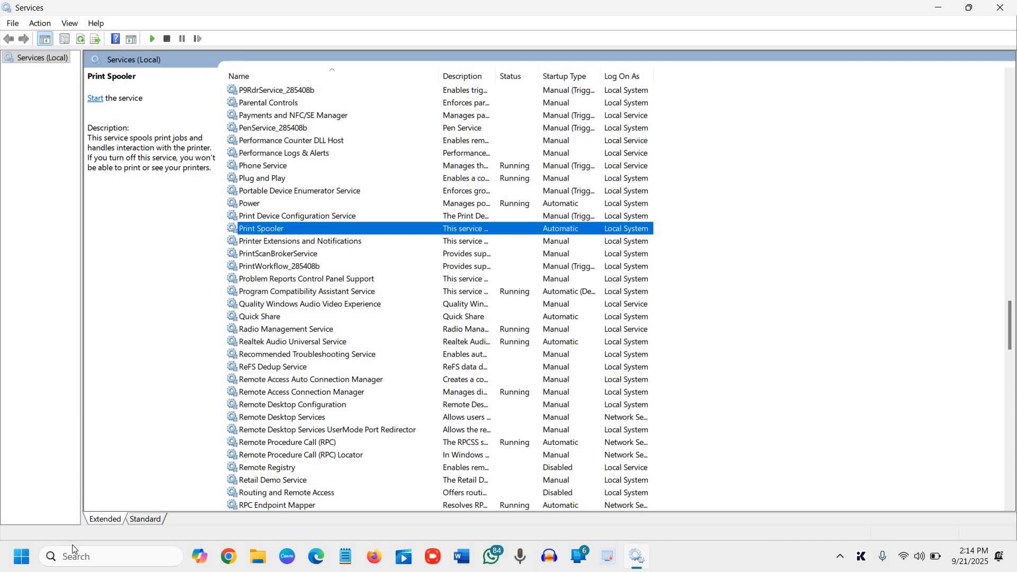
Use the Run dialog with 'spool' to reach the C:\Windows\System32\spool folder
{"action": "right_click", "coordinate": [21, 556]}
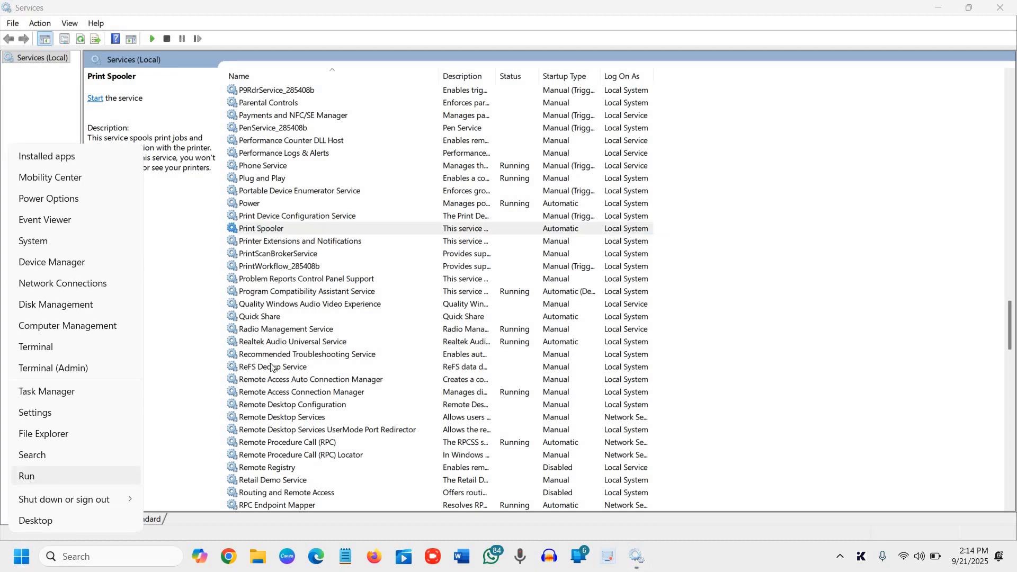
{"action": "left_click", "coordinate": [26, 475]}
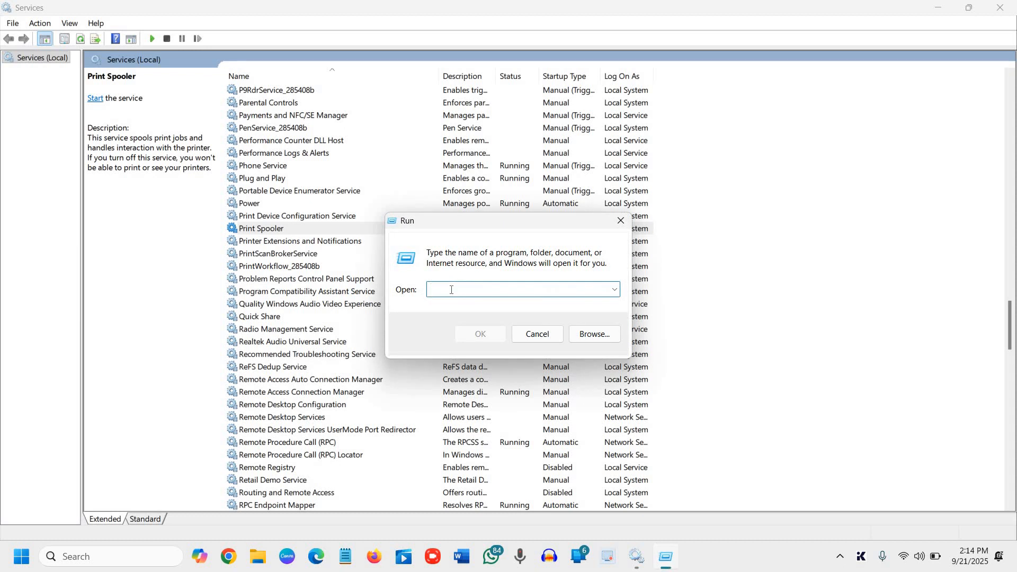
{"action": "type", "text": "spool"}
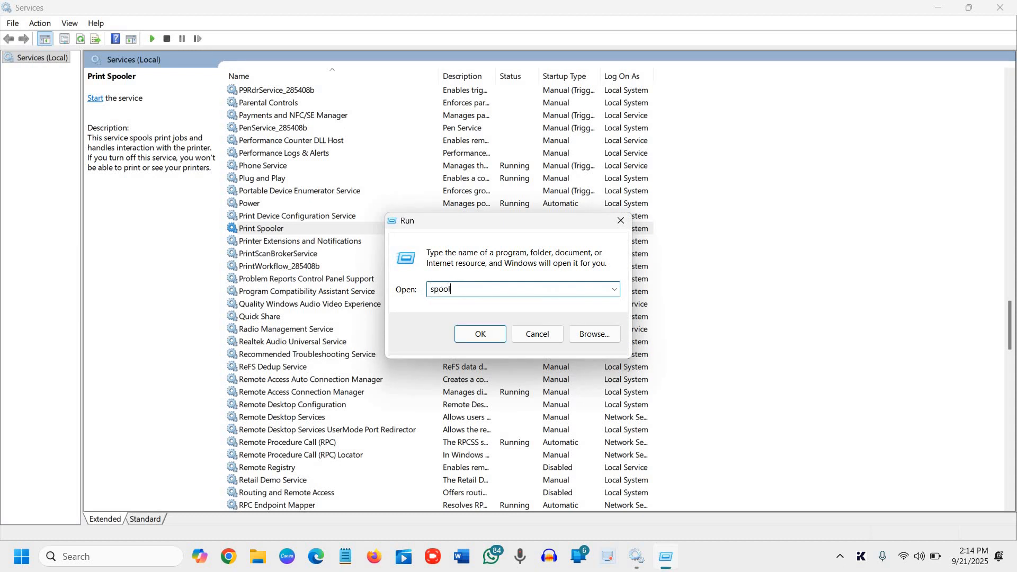
{"action": "mouse_move", "coordinate": [517, 310]}
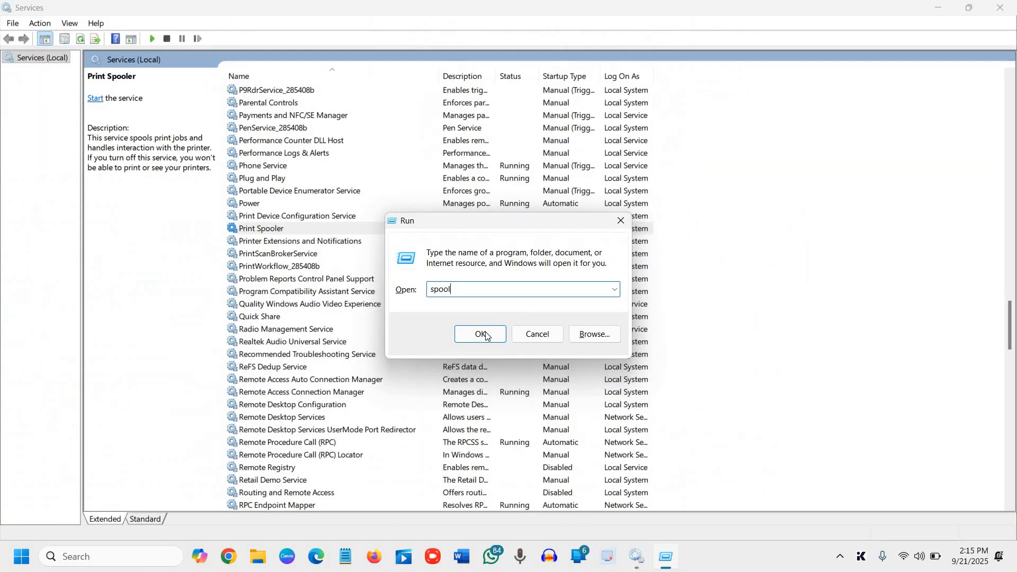
{"action": "left_click", "coordinate": [479, 334]}
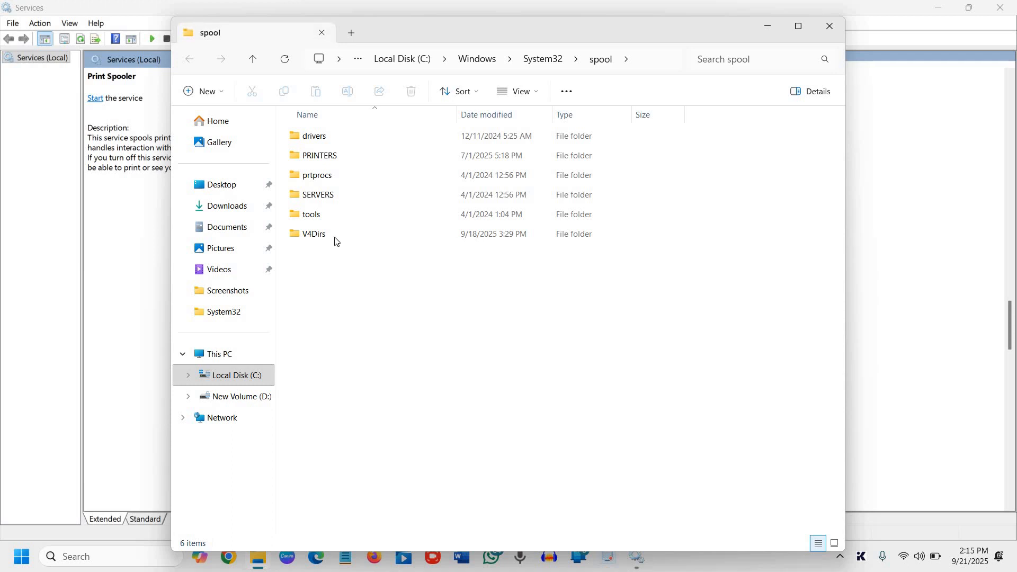
Enter the PRINTERS folder, granting permanent access, revealing it is empty
{"action": "left_click", "coordinate": [318, 154]}
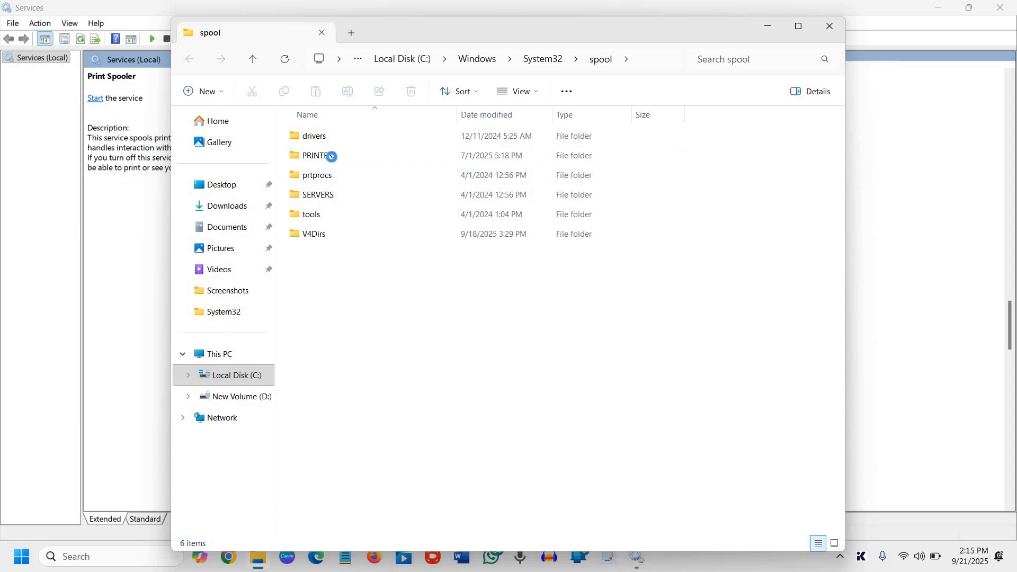
{"action": "double_click", "coordinate": [316, 154]}
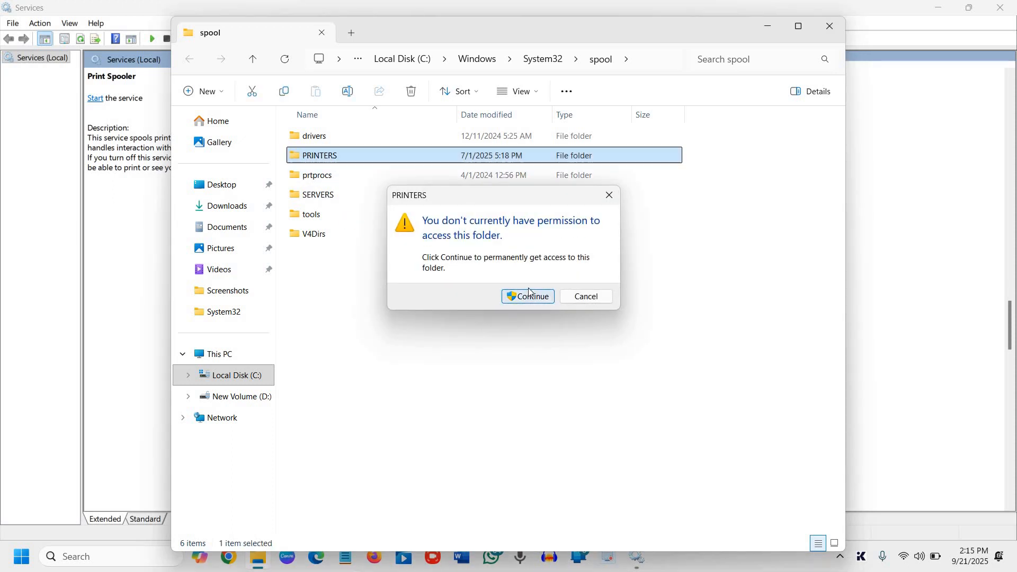
{"action": "left_click", "coordinate": [527, 297]}
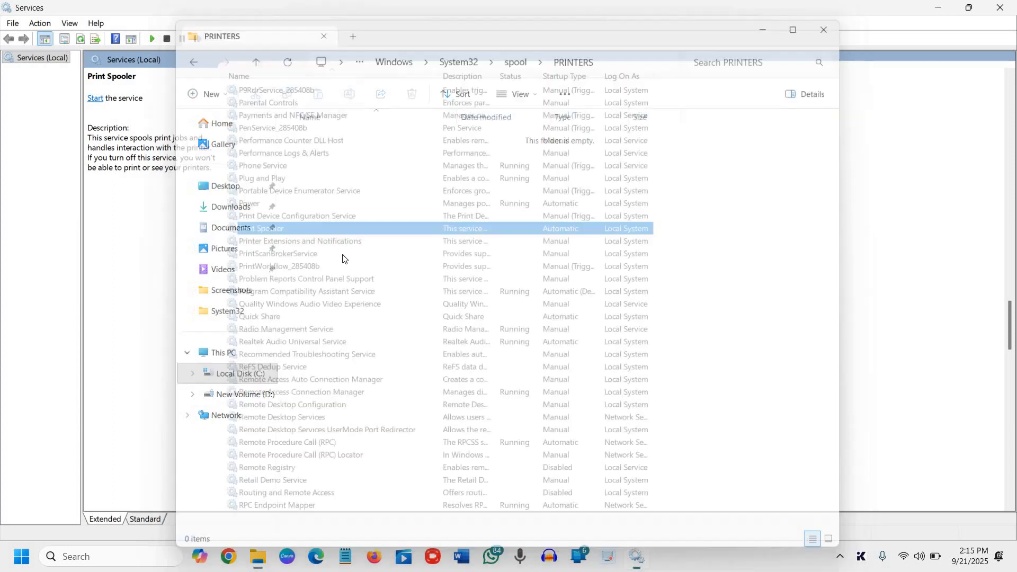
Start the Print Spooler service again and bring up its actions for Properties
{"action": "right_click", "coordinate": [266, 227]}
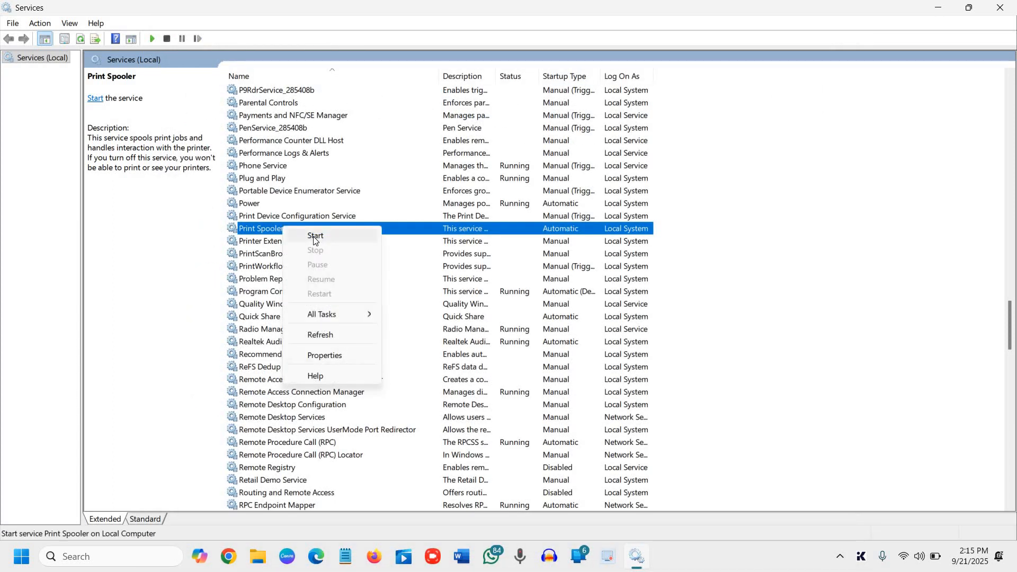
{"action": "left_click", "coordinate": [315, 237]}
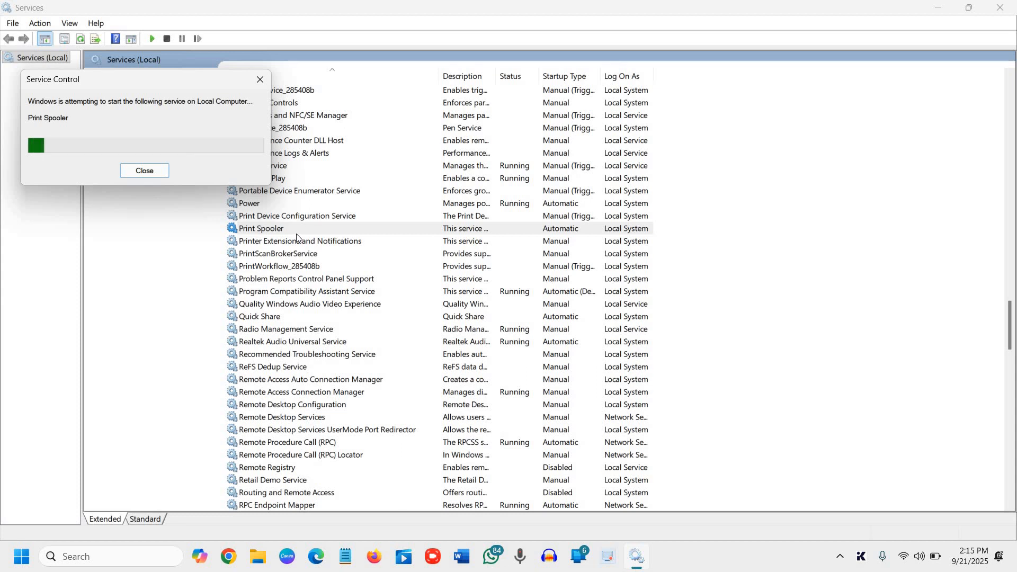
{"action": "right_click", "coordinate": [261, 228]}
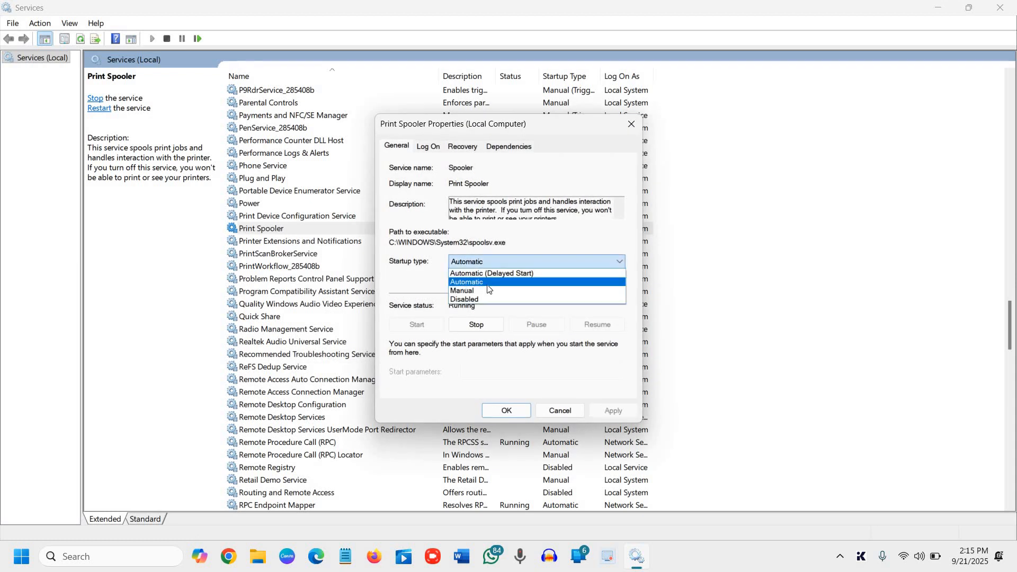
{"action": "mouse_move", "coordinate": [518, 282]}
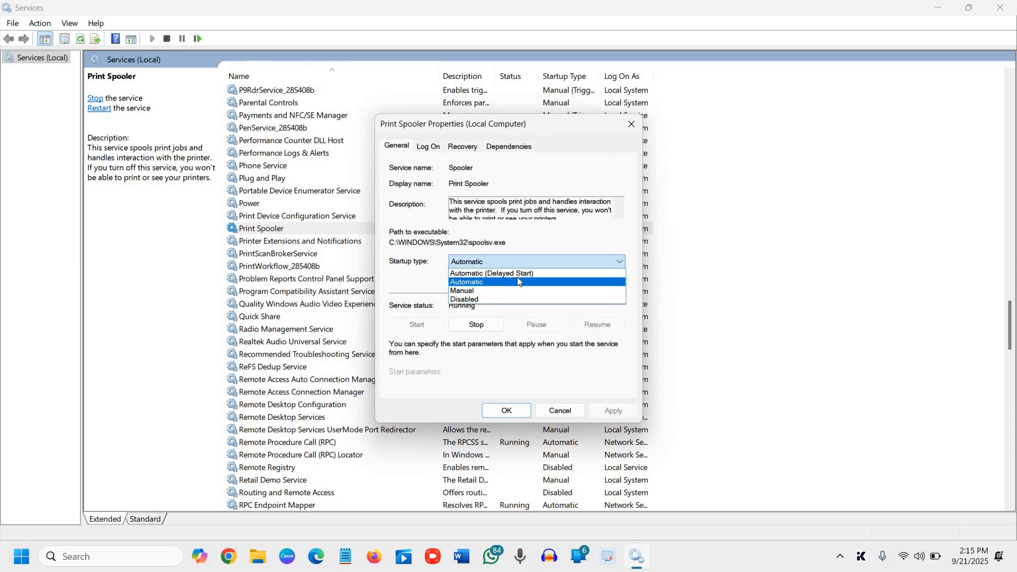
{"action": "mouse_move", "coordinate": [468, 293]}
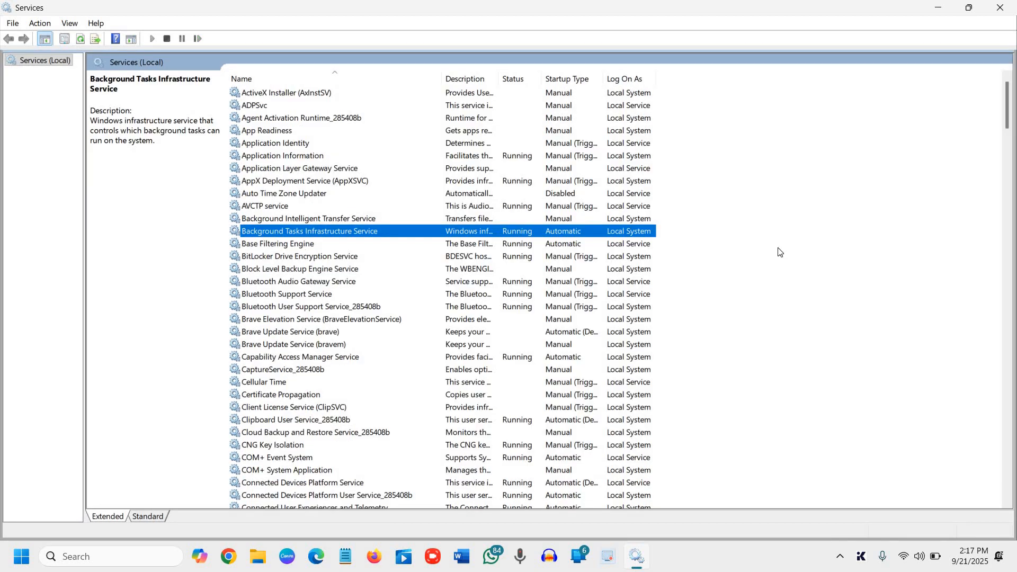
{"action": "mouse_move", "coordinate": [282, 216]}
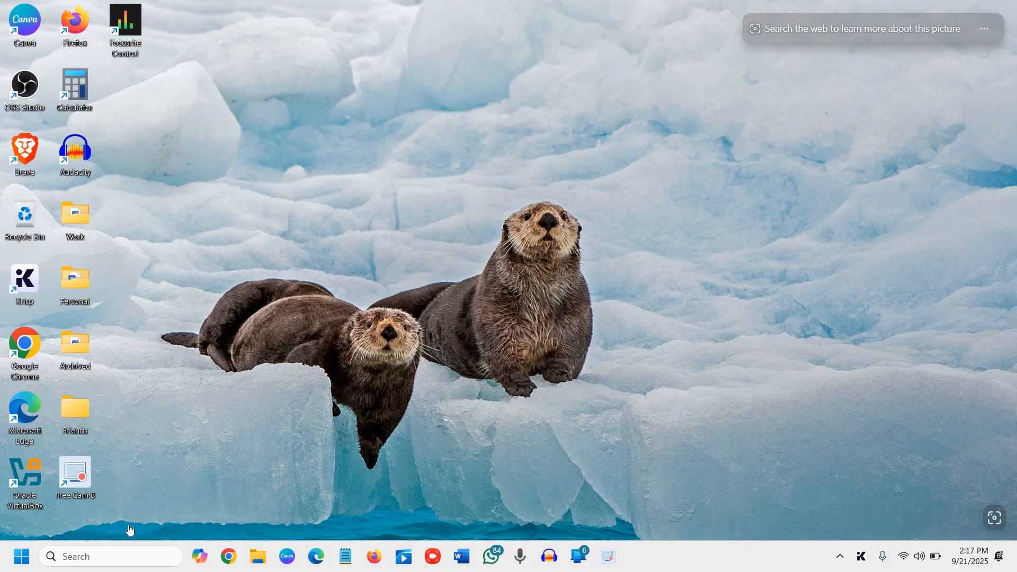
{"action": "mouse_move", "coordinate": [406, 202]}
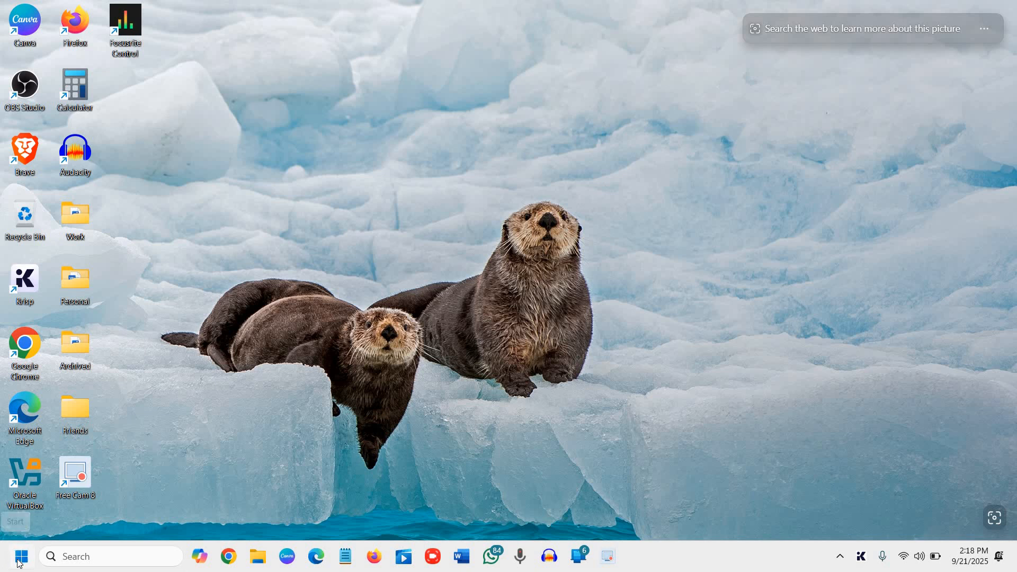
Launch Device Manager maximized and select Microsoft Print to PDF under Print queues
{"action": "right_click", "coordinate": [13, 557]}
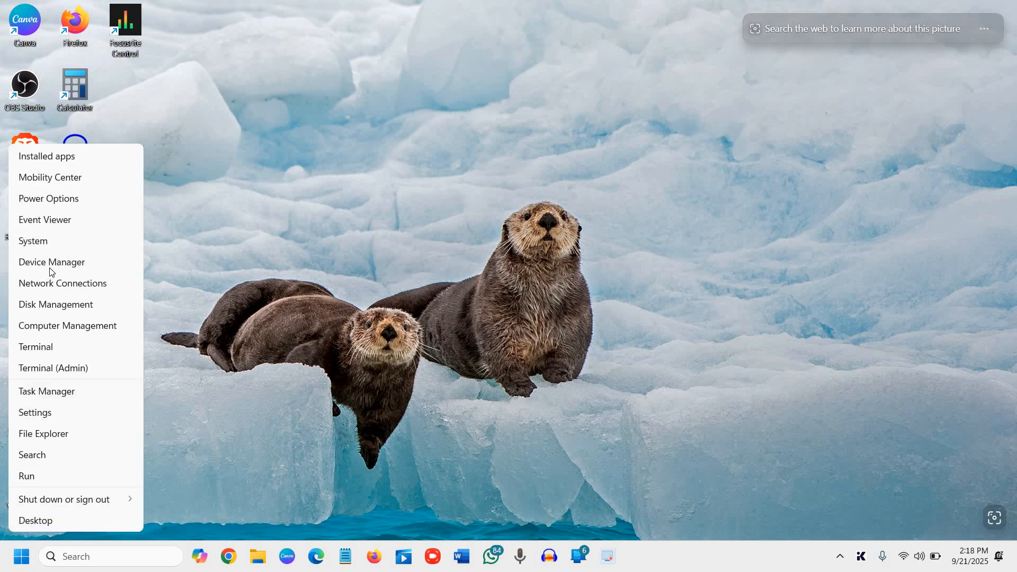
{"action": "left_click", "coordinate": [51, 261]}
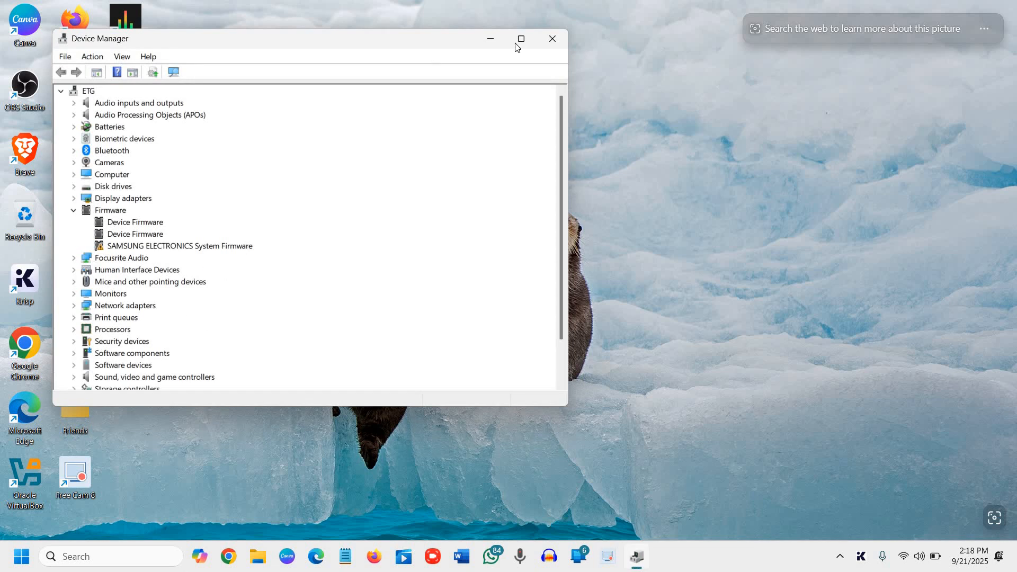
{"action": "left_click", "coordinate": [521, 38]}
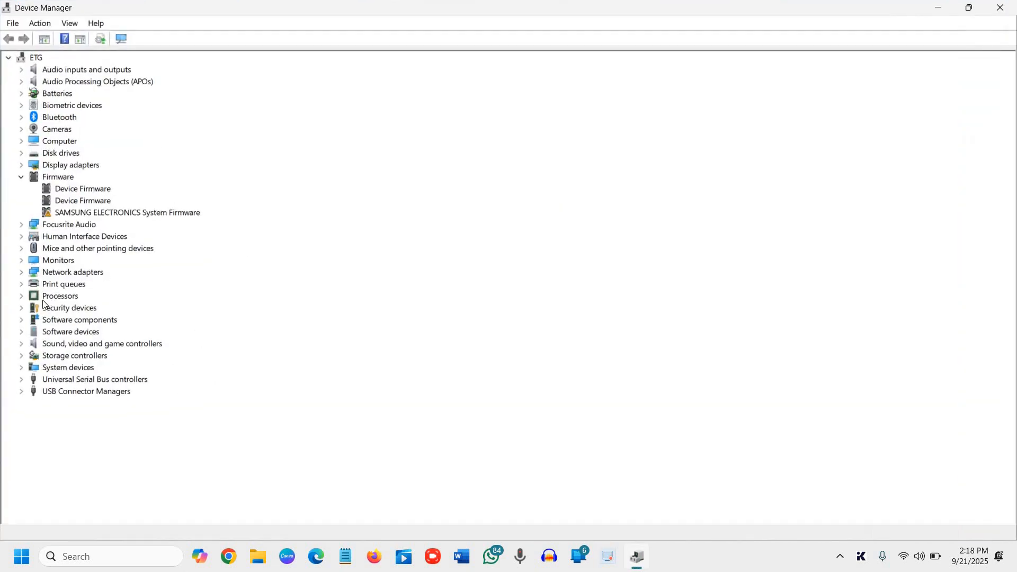
{"action": "mouse_move", "coordinate": [73, 314]}
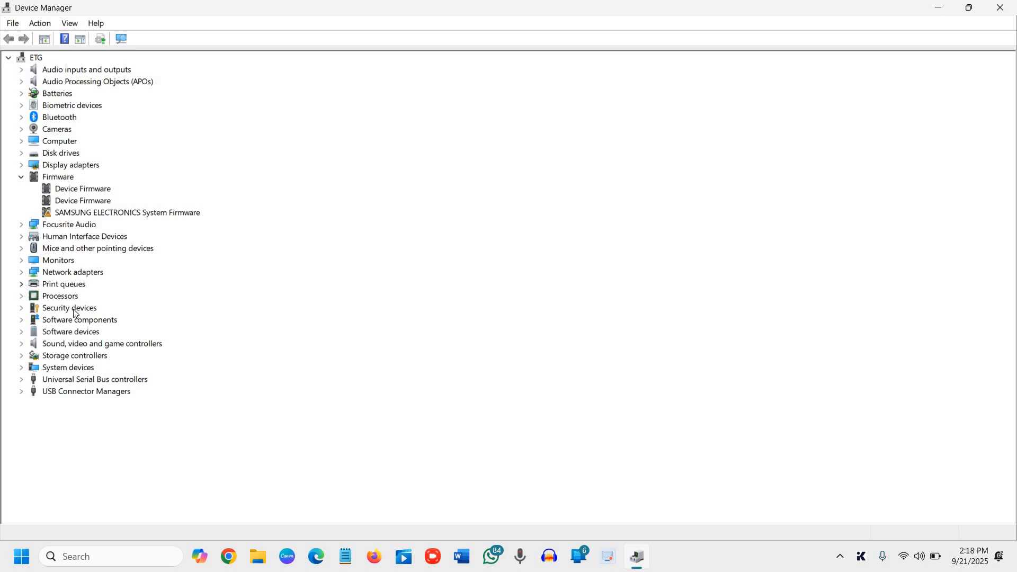
{"action": "left_click", "coordinate": [22, 283]}
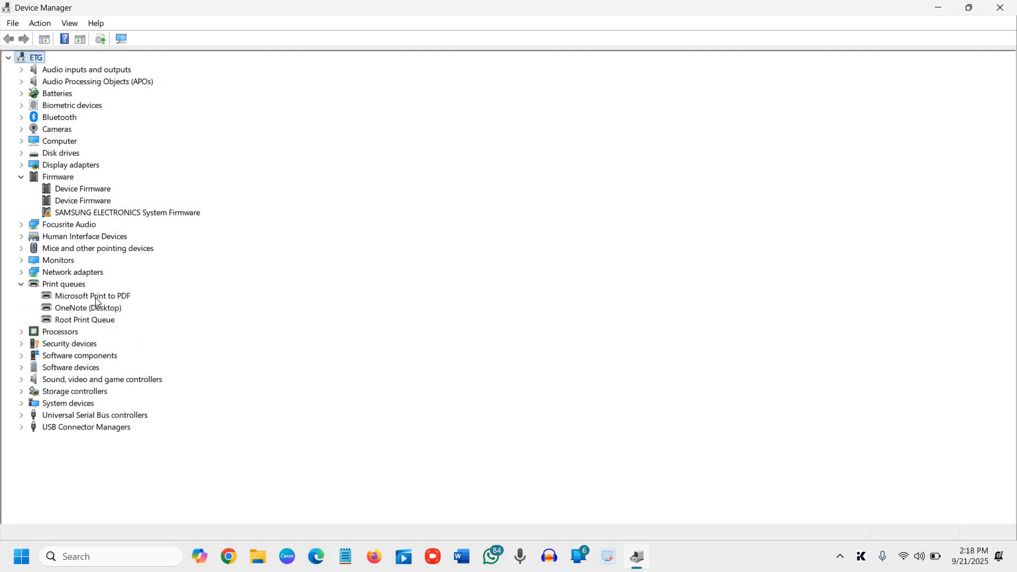
{"action": "left_click", "coordinate": [93, 296]}
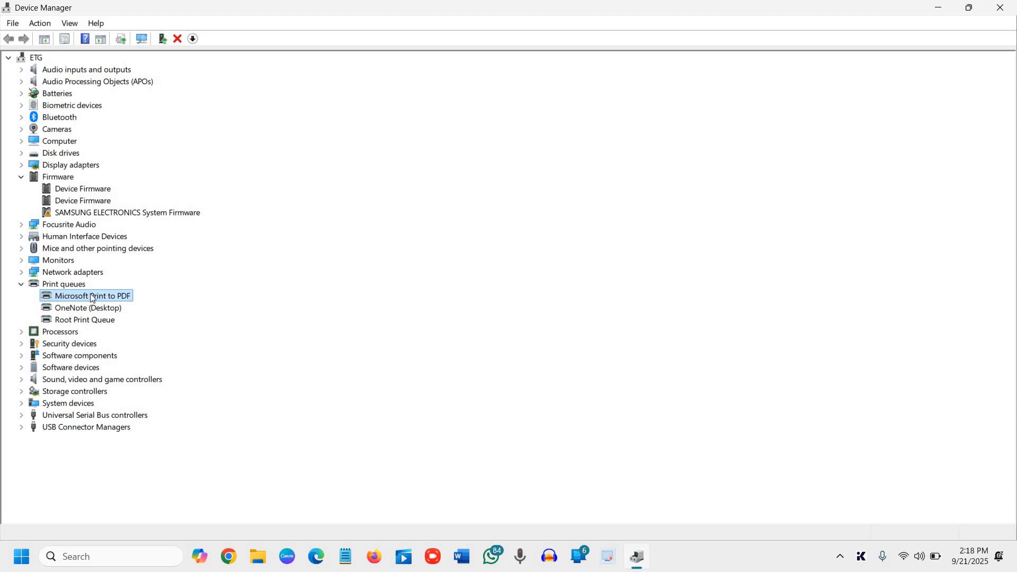
Update its driver via automatic search, confirming the best driver is already installed
{"action": "right_click", "coordinate": [91, 295]}
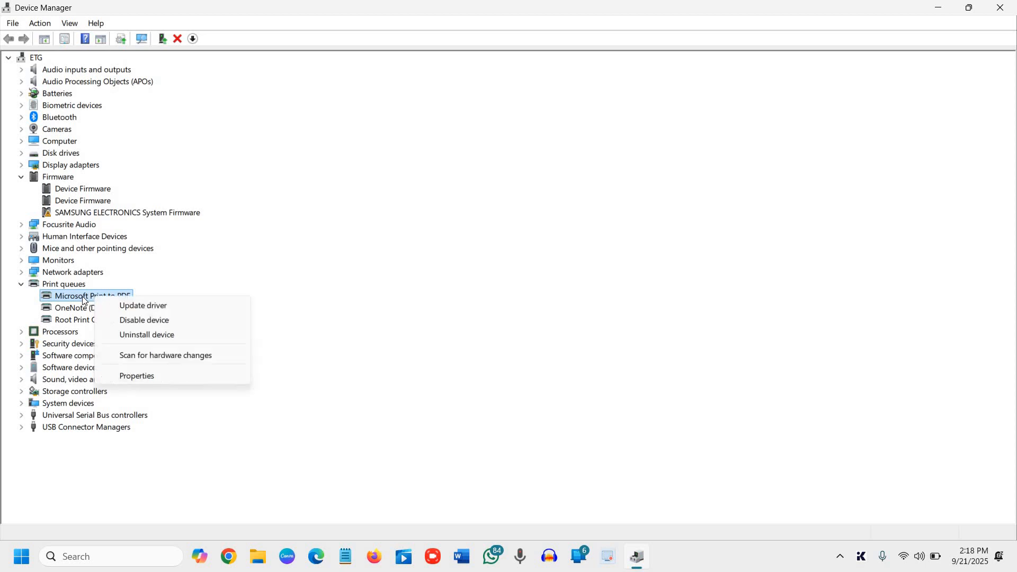
{"action": "mouse_move", "coordinate": [143, 305]}
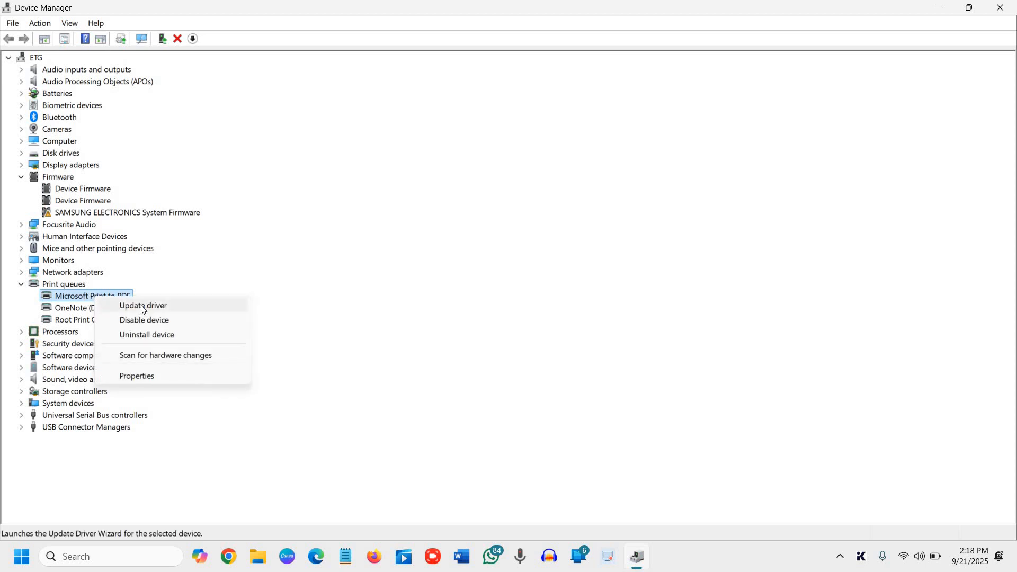
{"action": "left_click", "coordinate": [141, 305]}
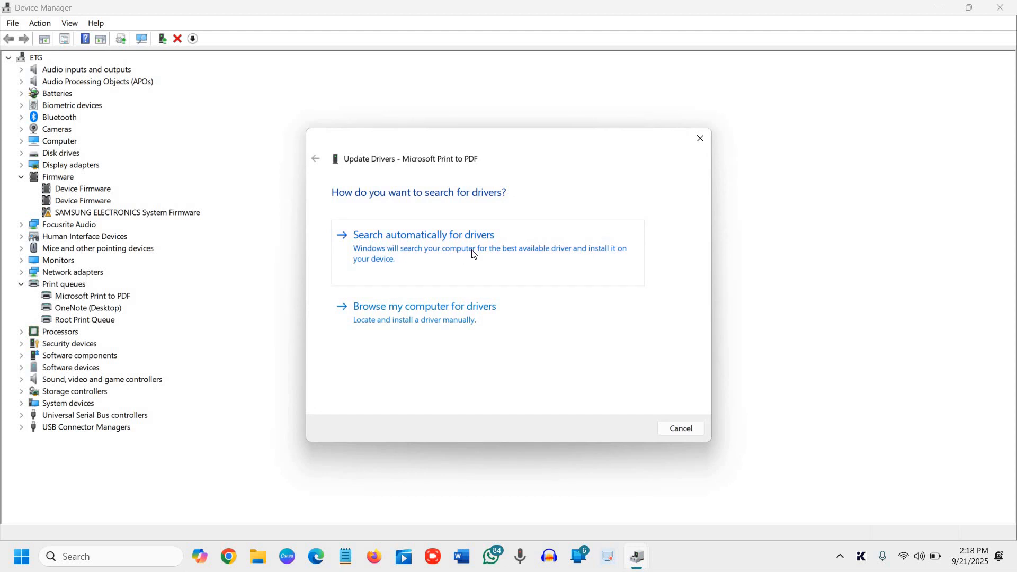
{"action": "left_click", "coordinate": [423, 236]}
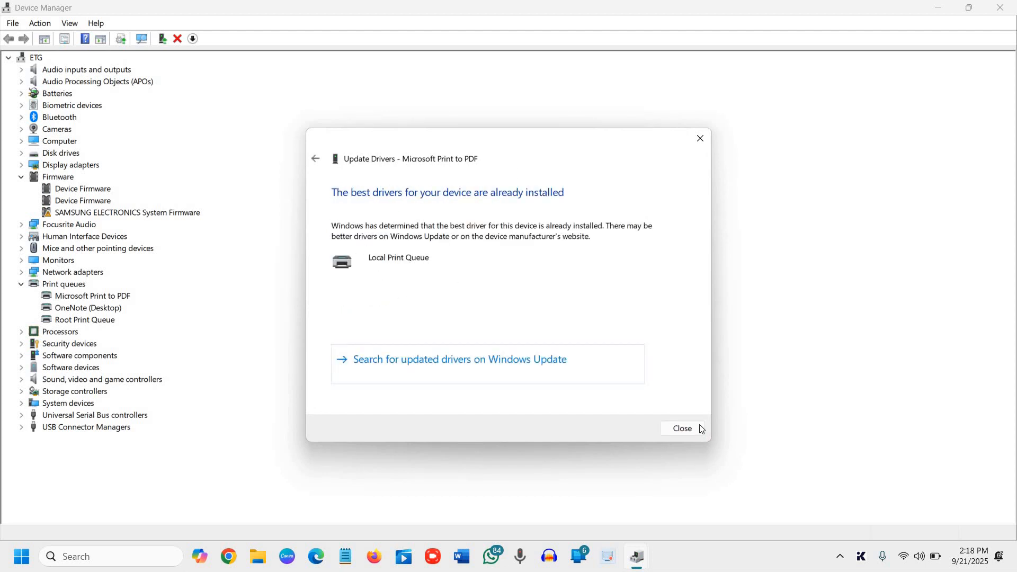
{"action": "left_click", "coordinate": [681, 428]}
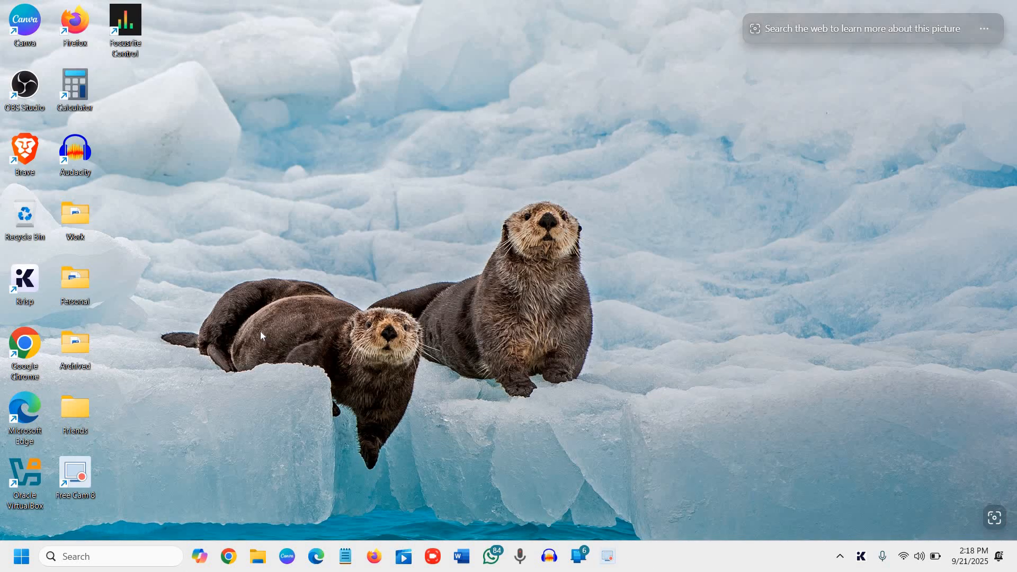
{"action": "mouse_move", "coordinate": [248, 346]}
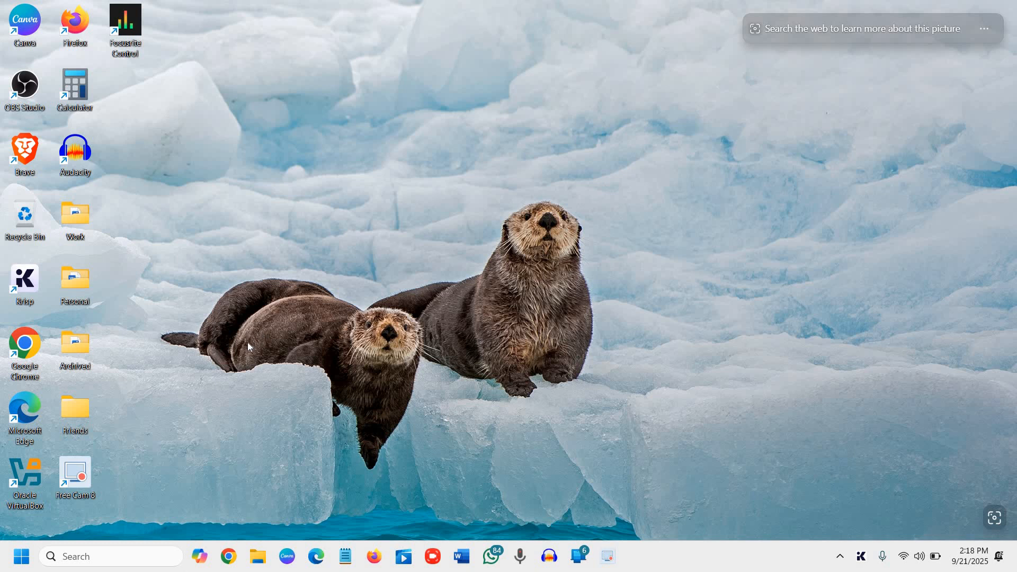
{"action": "mouse_move", "coordinate": [240, 300]}
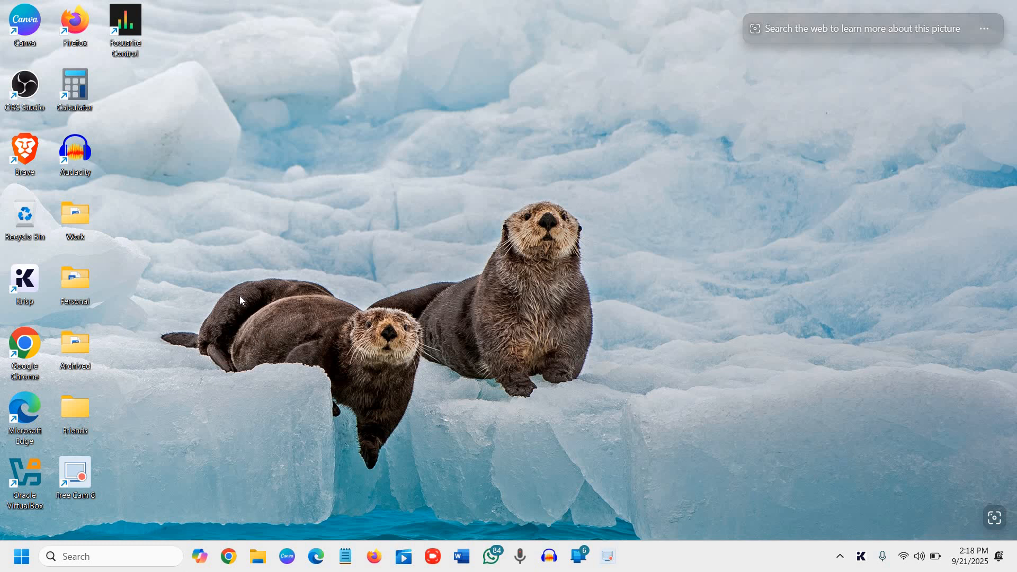